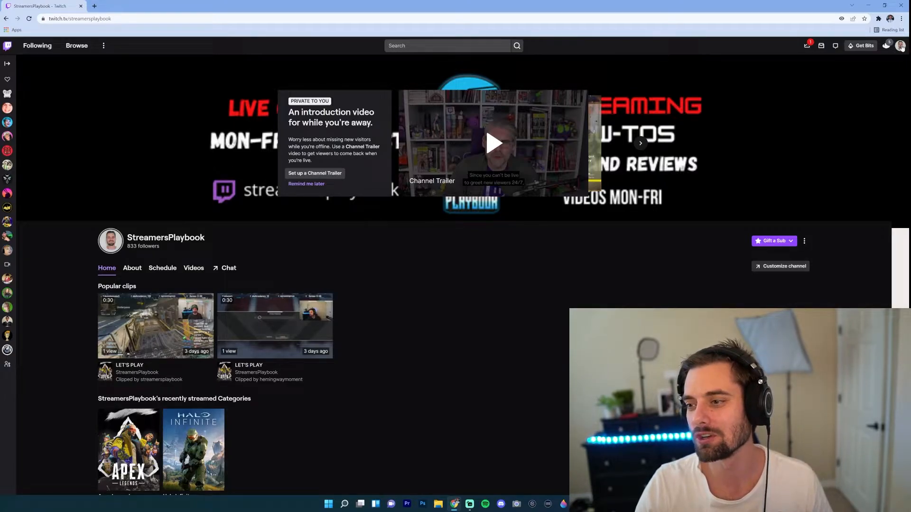
Step: Open the Creator Dashboard's Stream Manager and bring up the Edit Stream Info form
left_click(900, 46)
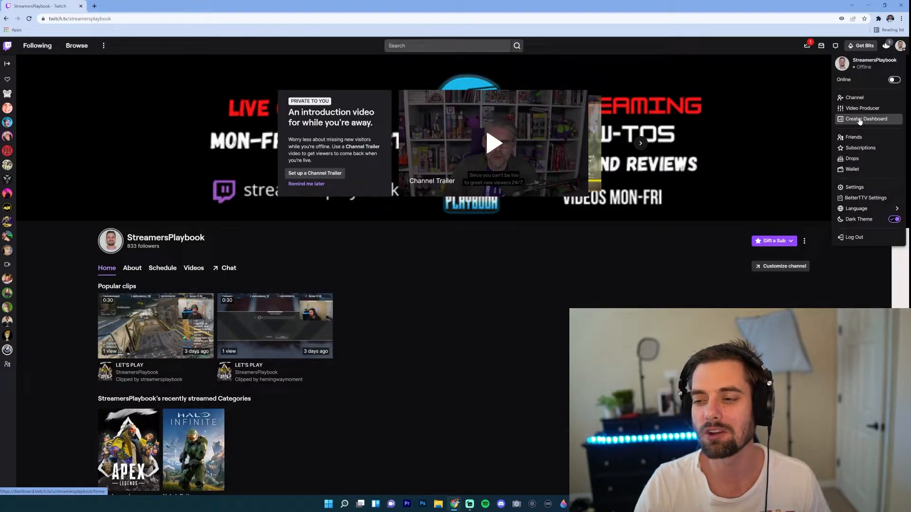
left_click(865, 119)
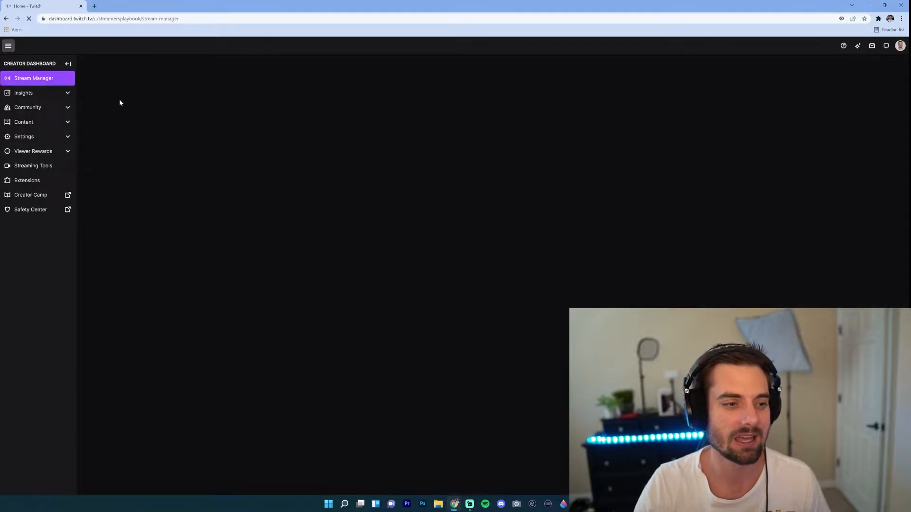
left_click(33, 78)
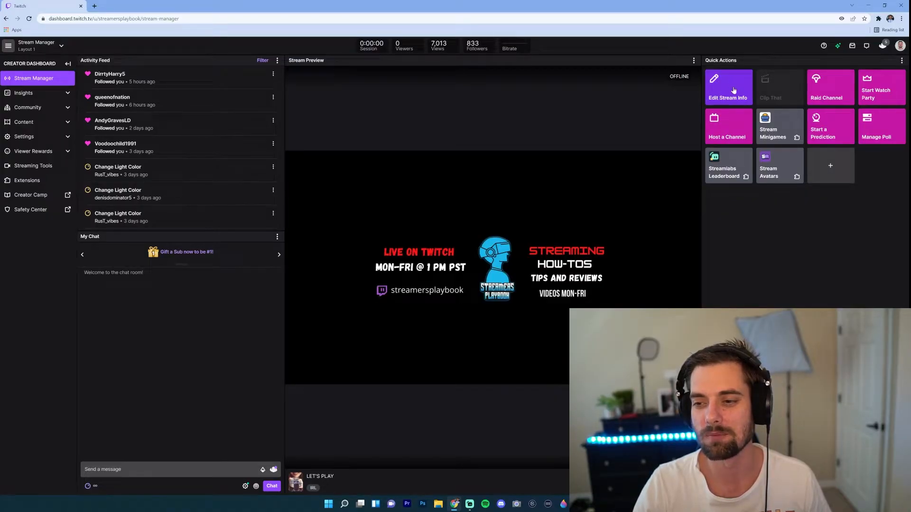
left_click(727, 87)
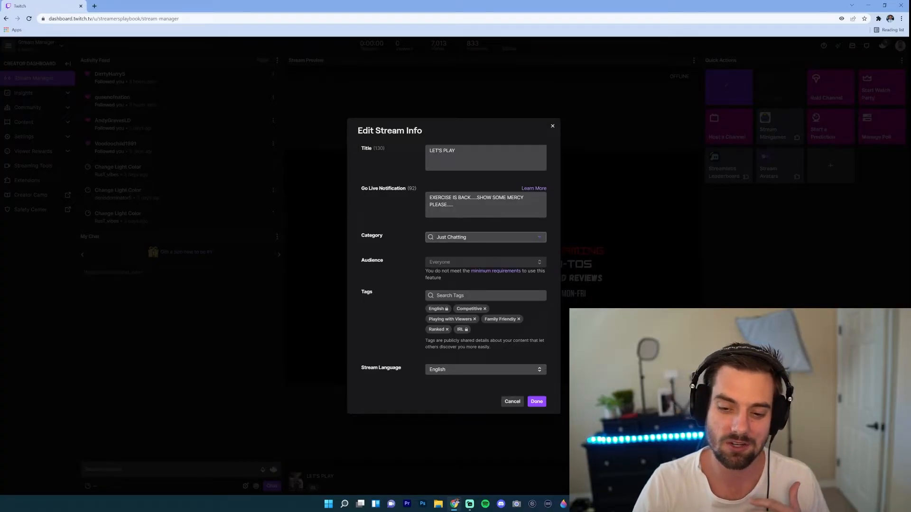
Step: Search 'ape' in the Category field, pick Apex Legends, and save the stream info
left_click(485, 237)
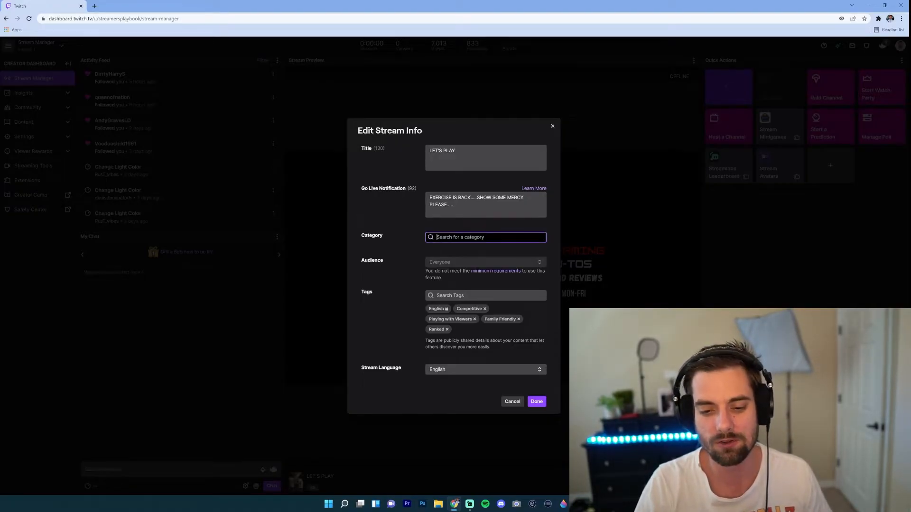
type("apex")
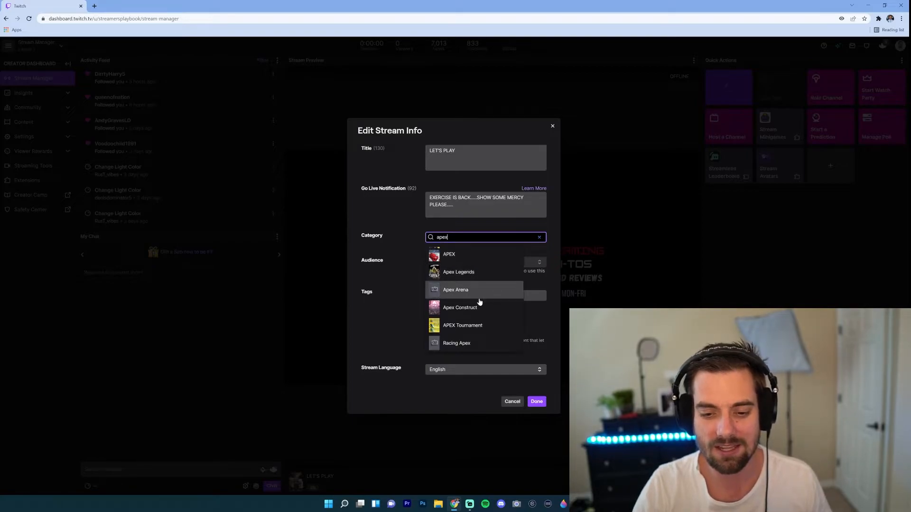
mouse_move(473, 254)
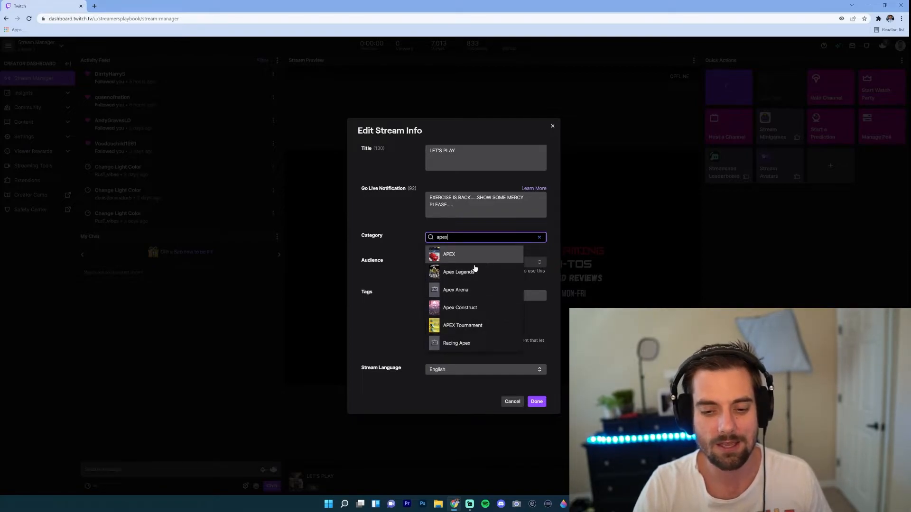
left_click(458, 271)
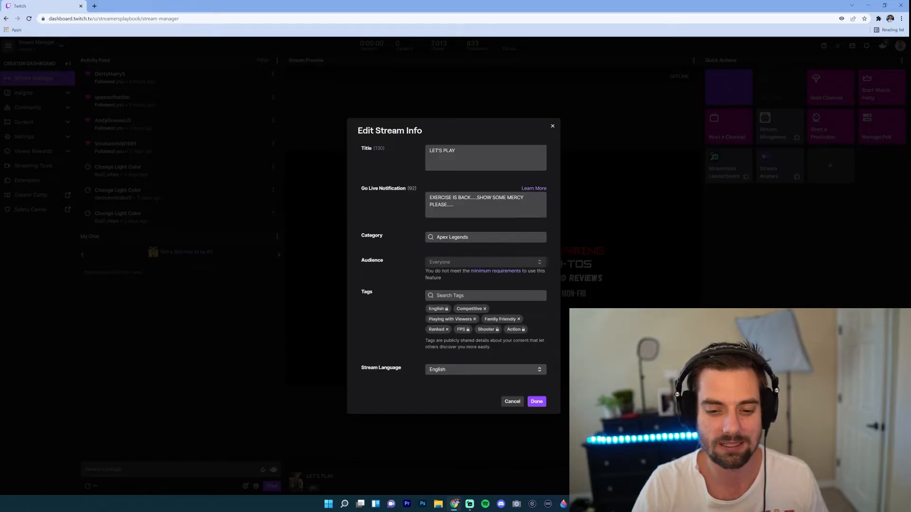
left_click(535, 401)
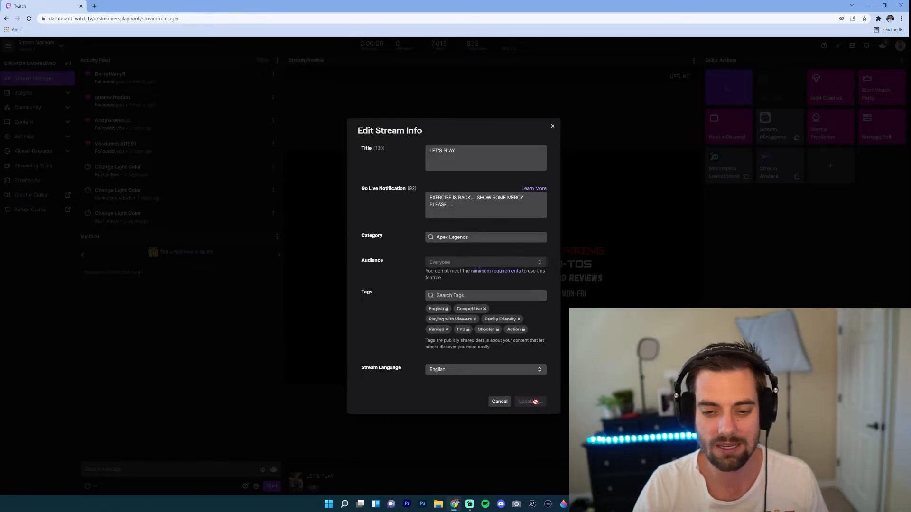
left_click(527, 401)
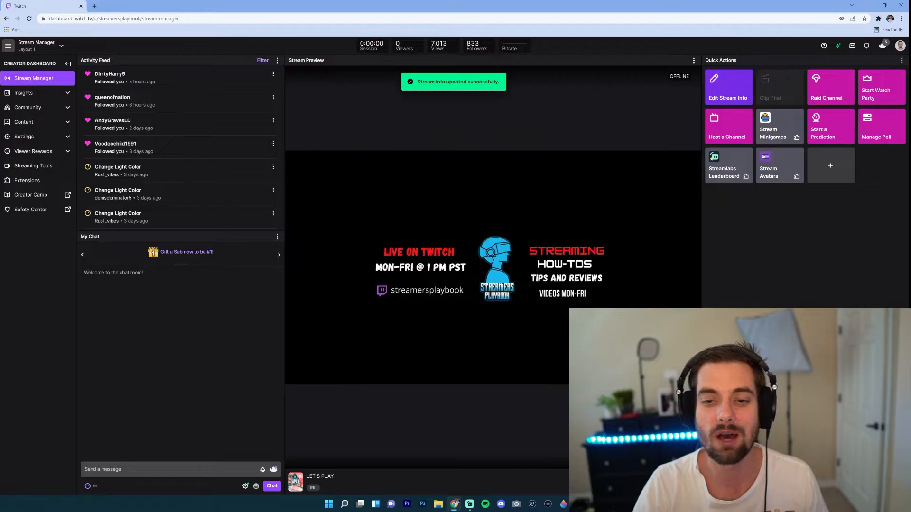